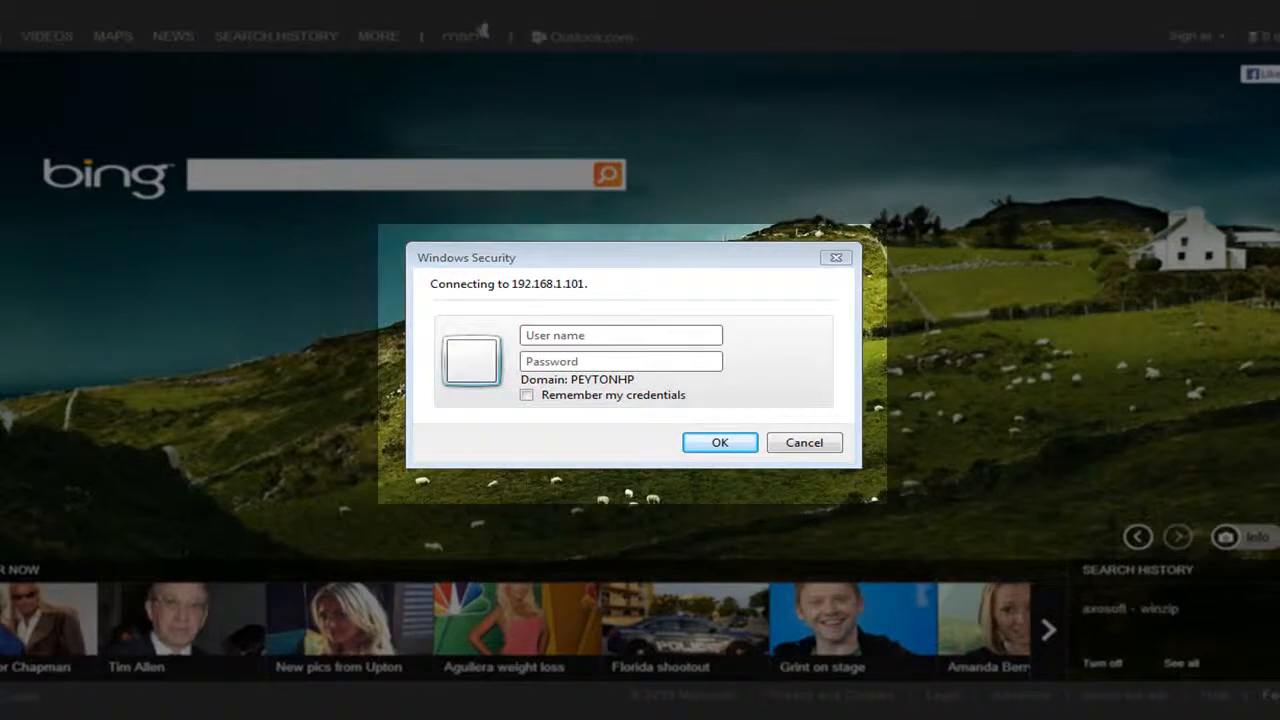
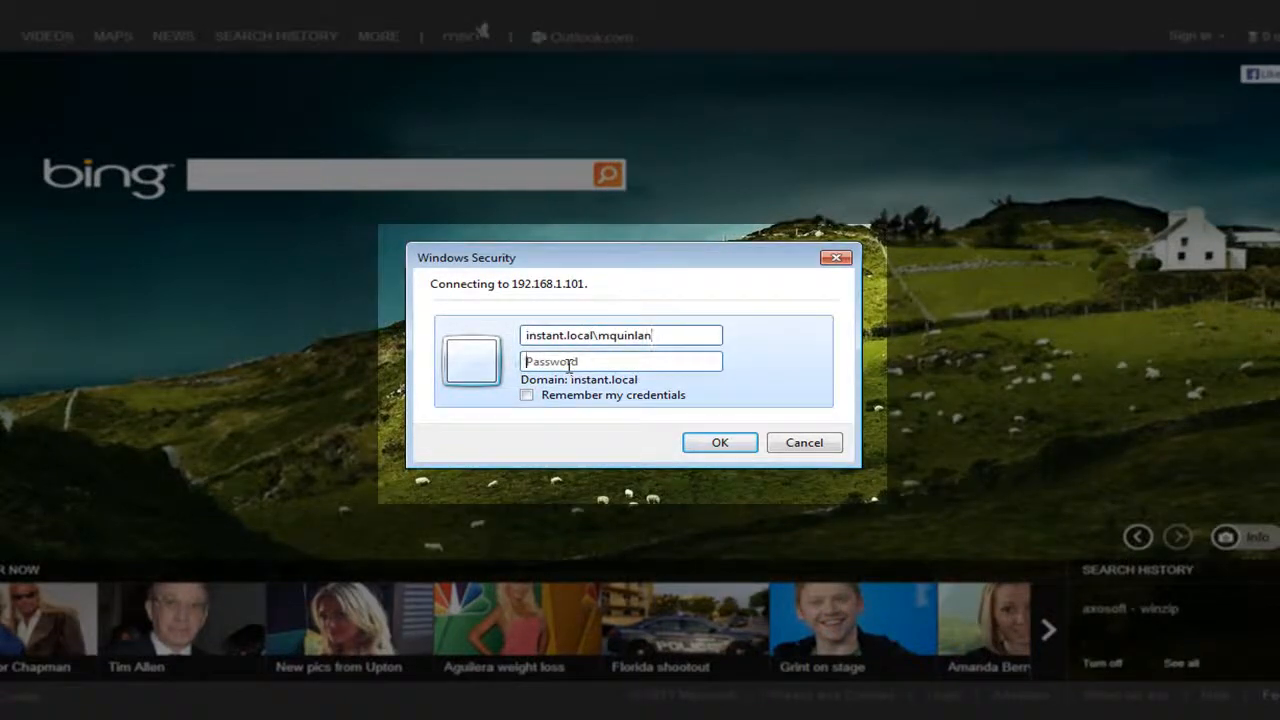
pyautogui.write('password')
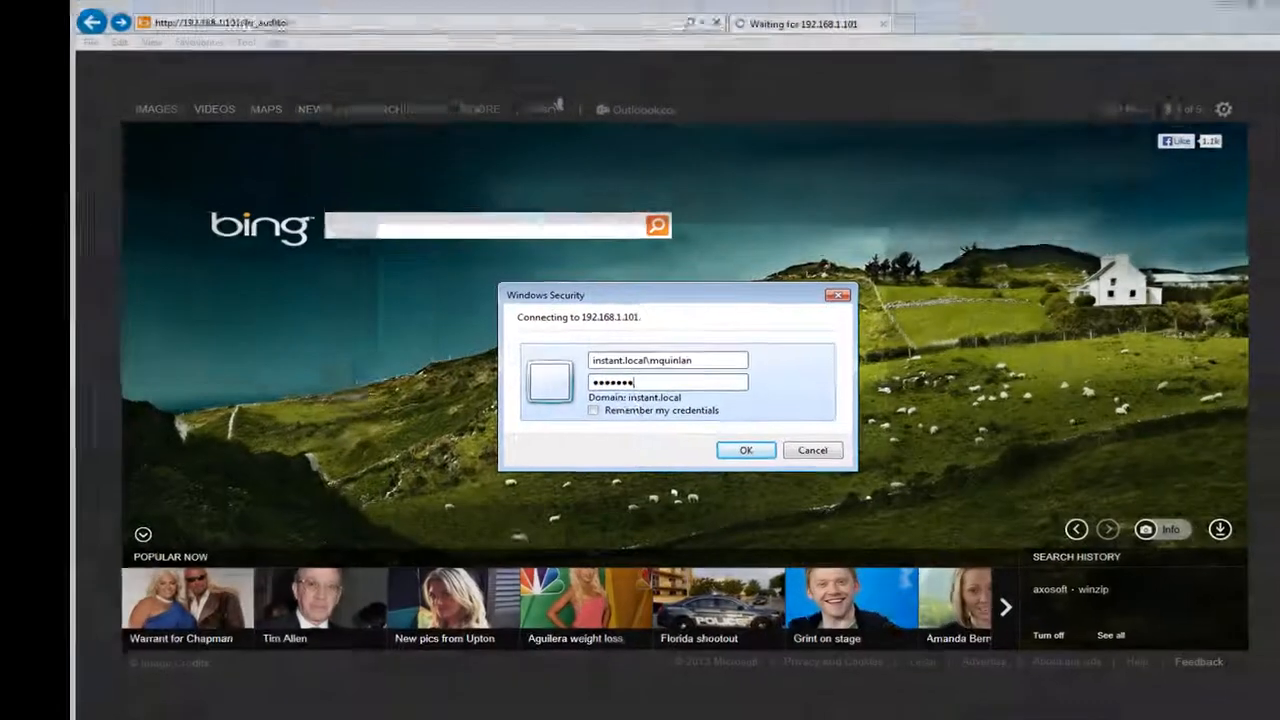
pyautogui.click(744, 450)
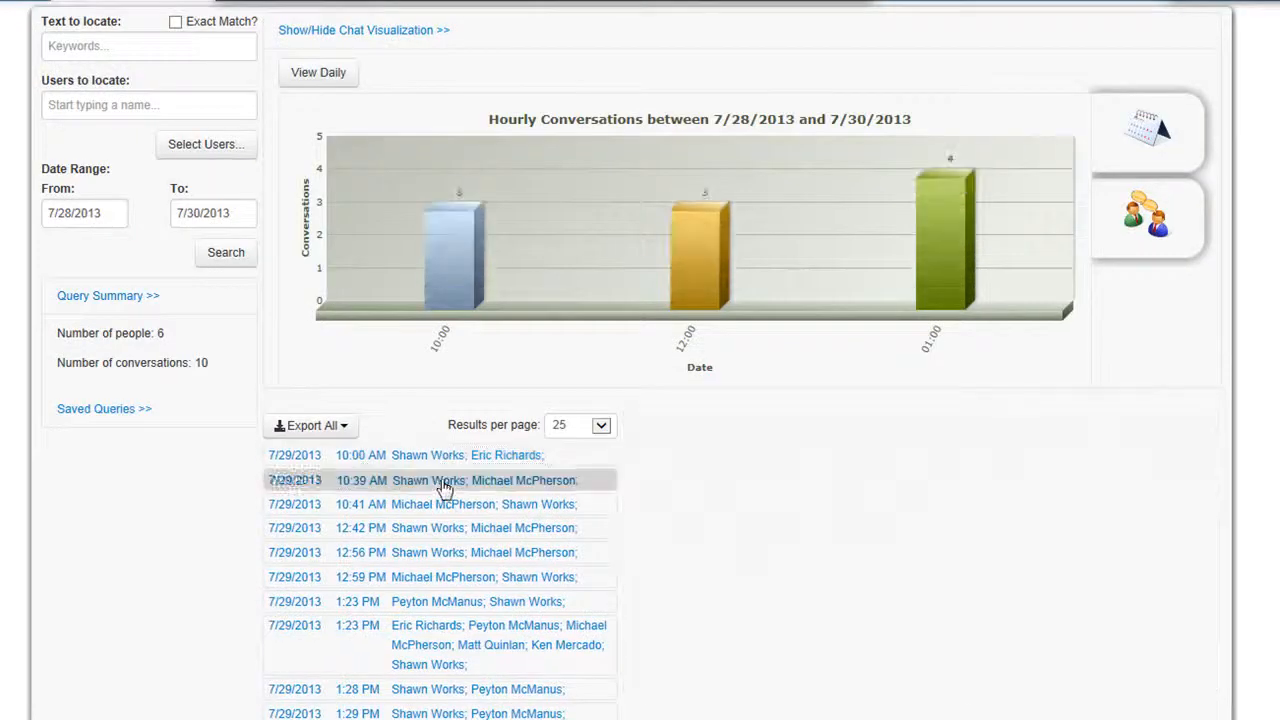
pyautogui.click(440, 480)
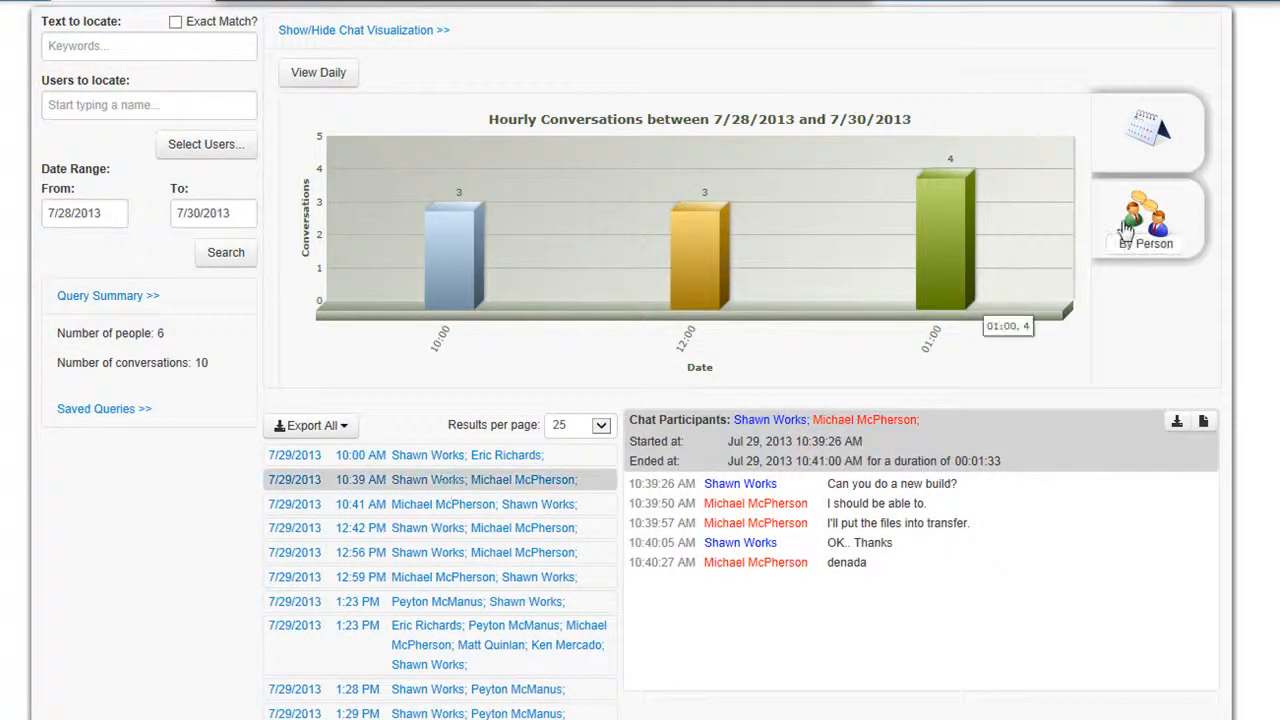
pyautogui.click(1144, 218)
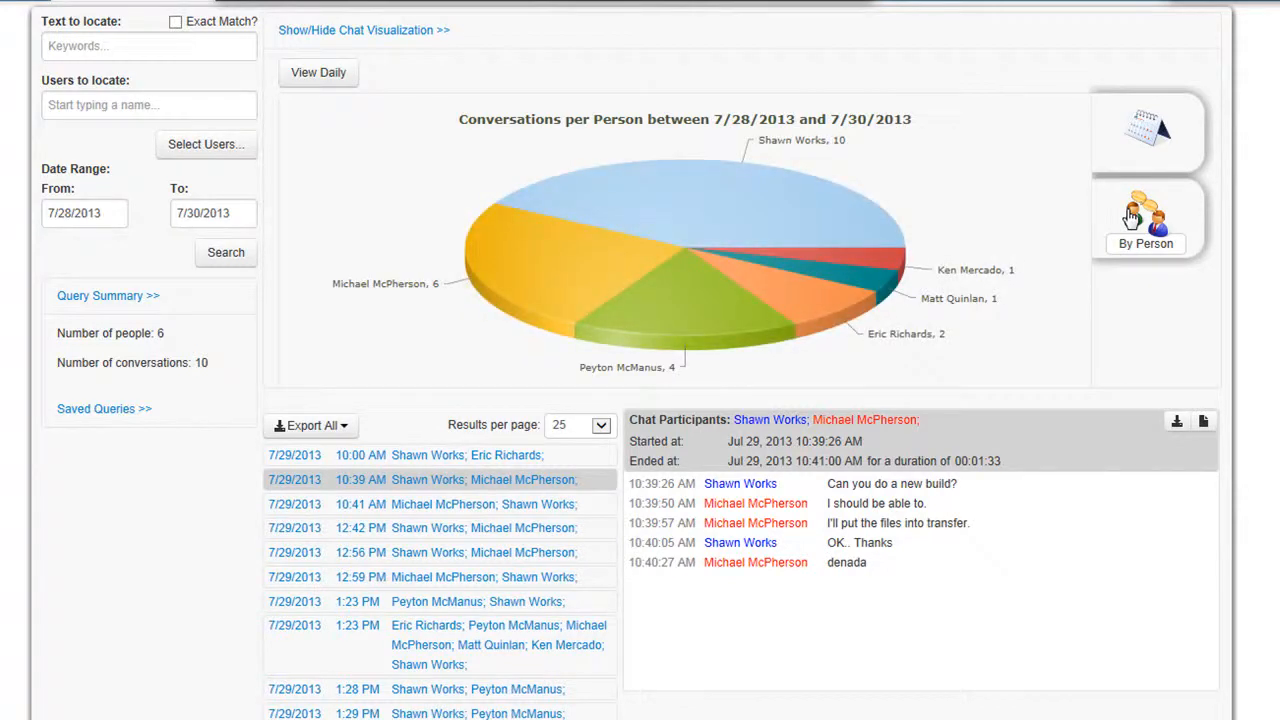
pyautogui.moveTo(502, 288)
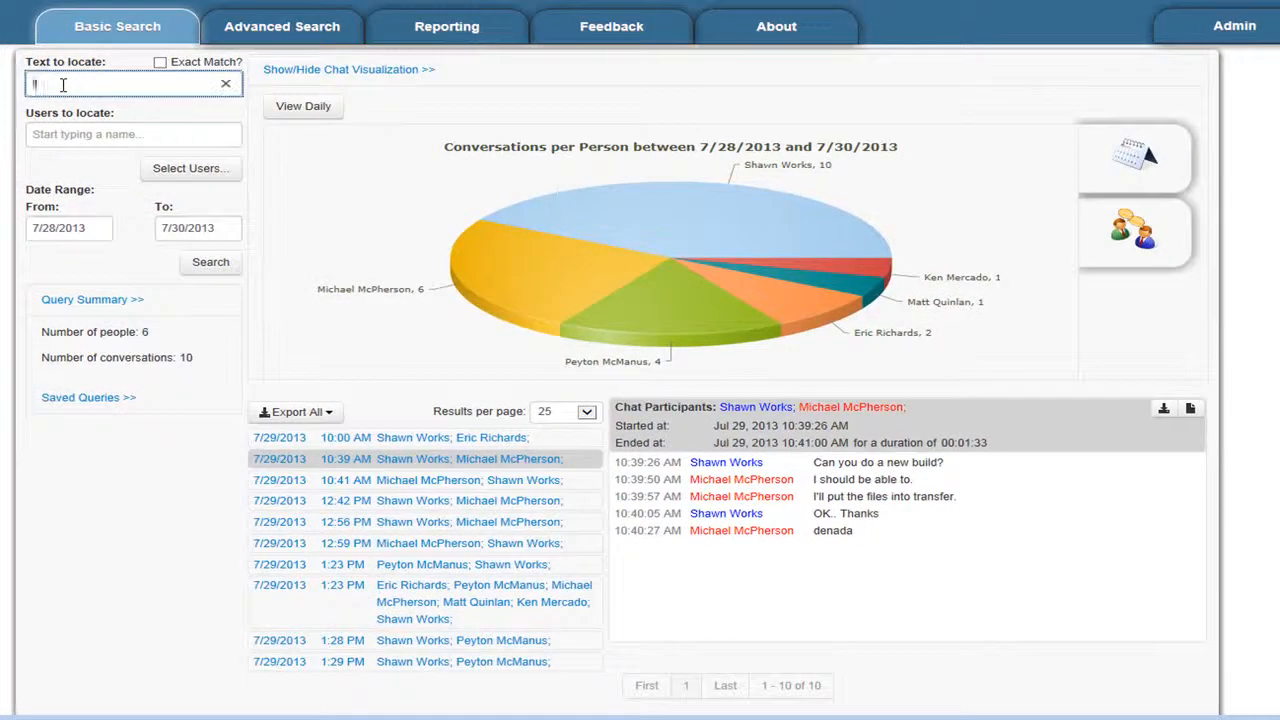
# - Search for 'lync' from 4/1/2013 to 7/30/2013, returning 24 conversations
pyautogui.write('lync')
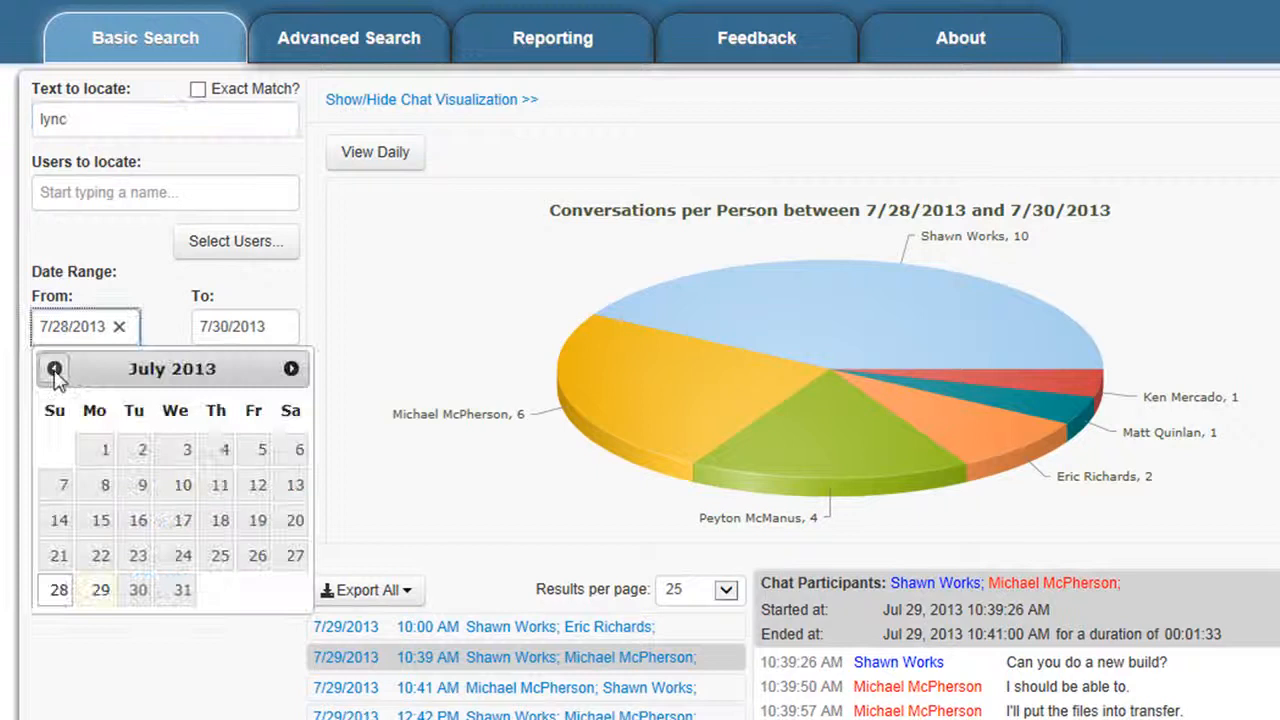
pyautogui.click(54, 368)
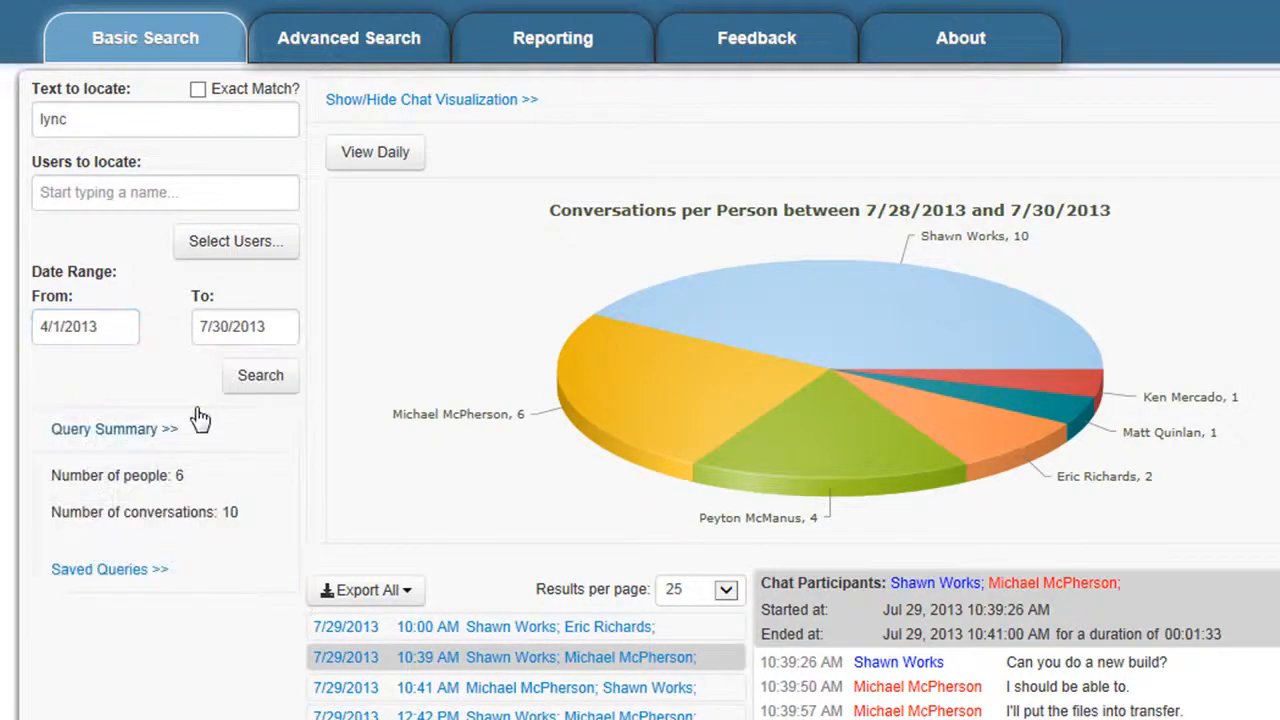
pyautogui.click(260, 376)
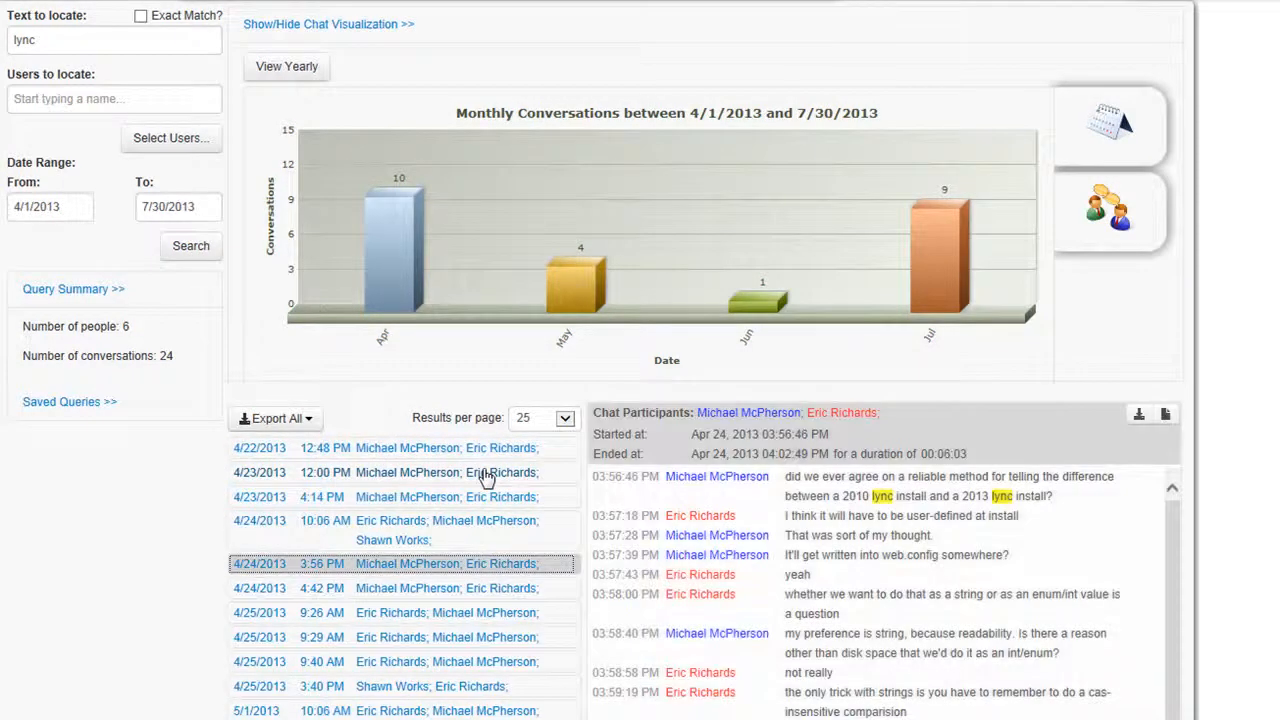
# - Preview the 4/24 4:42 PM, 4/25 9:26 AM and 4/25 9:40 AM lync conversations
pyautogui.click(400, 588)
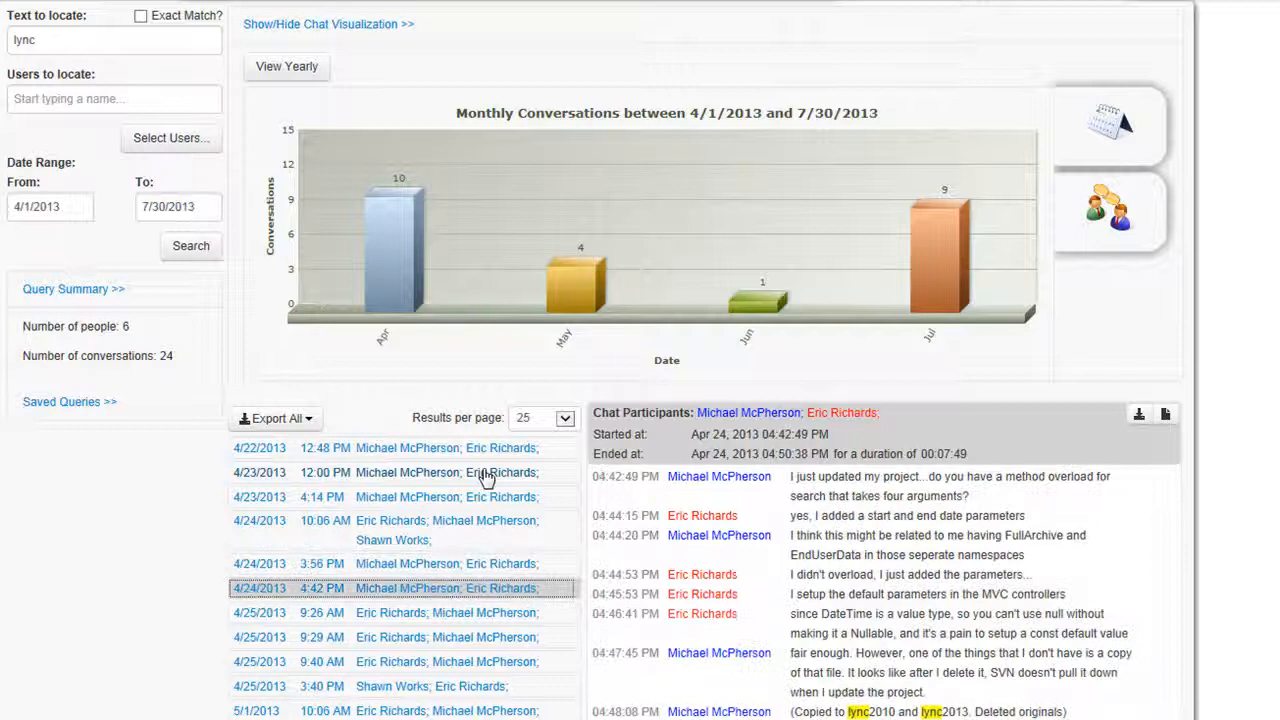
pyautogui.click(400, 612)
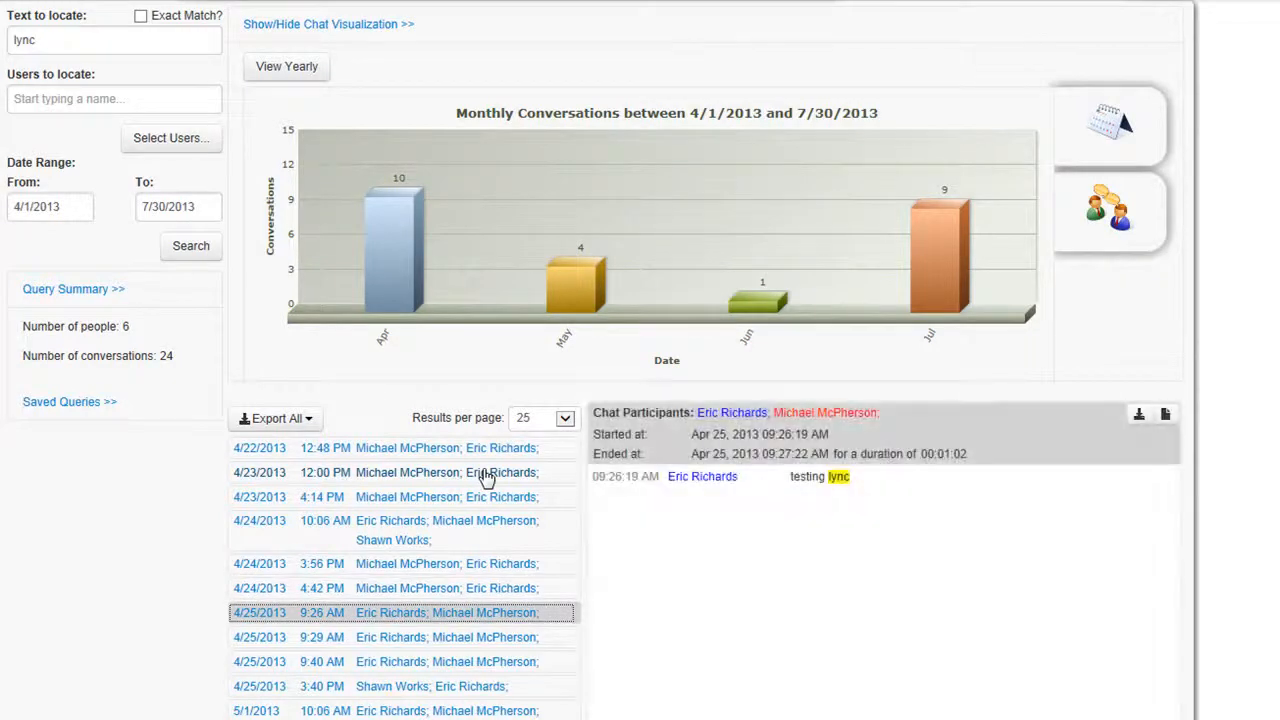
pyautogui.click(400, 660)
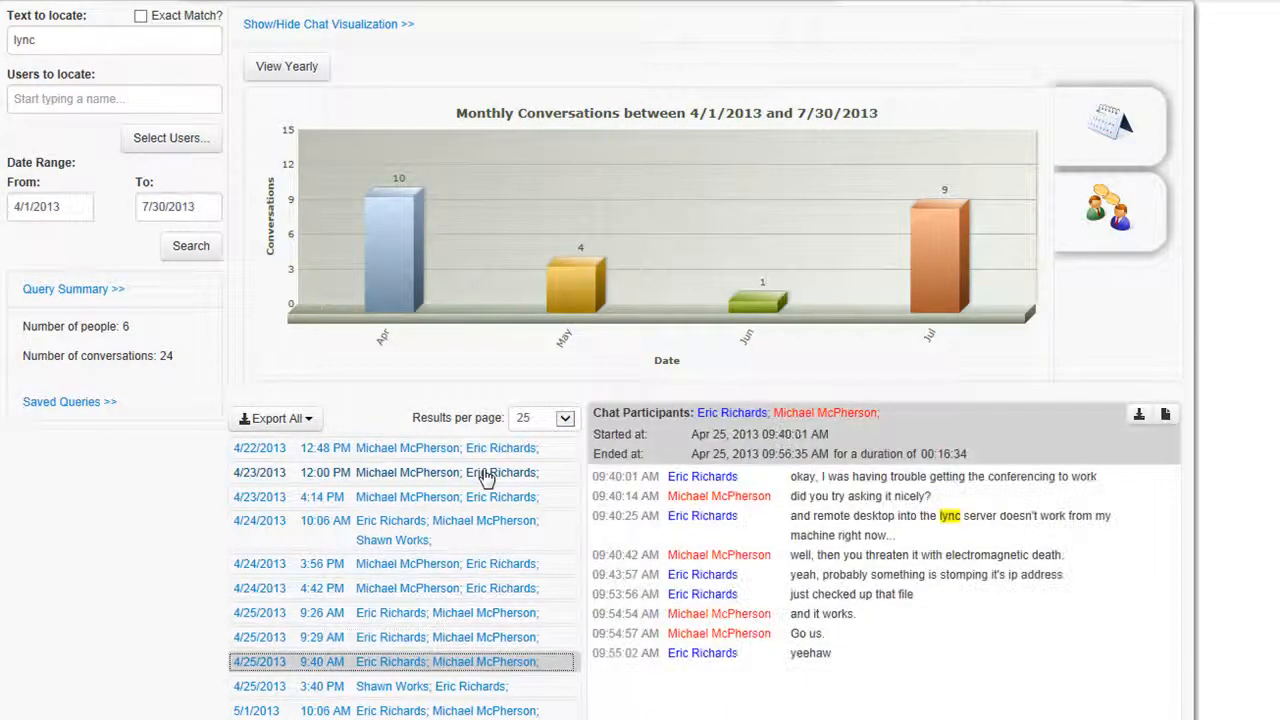
# - Chart the lync results By Person, then reset to the default 7/28–7/30/2013 search
pyautogui.click(1108, 210)
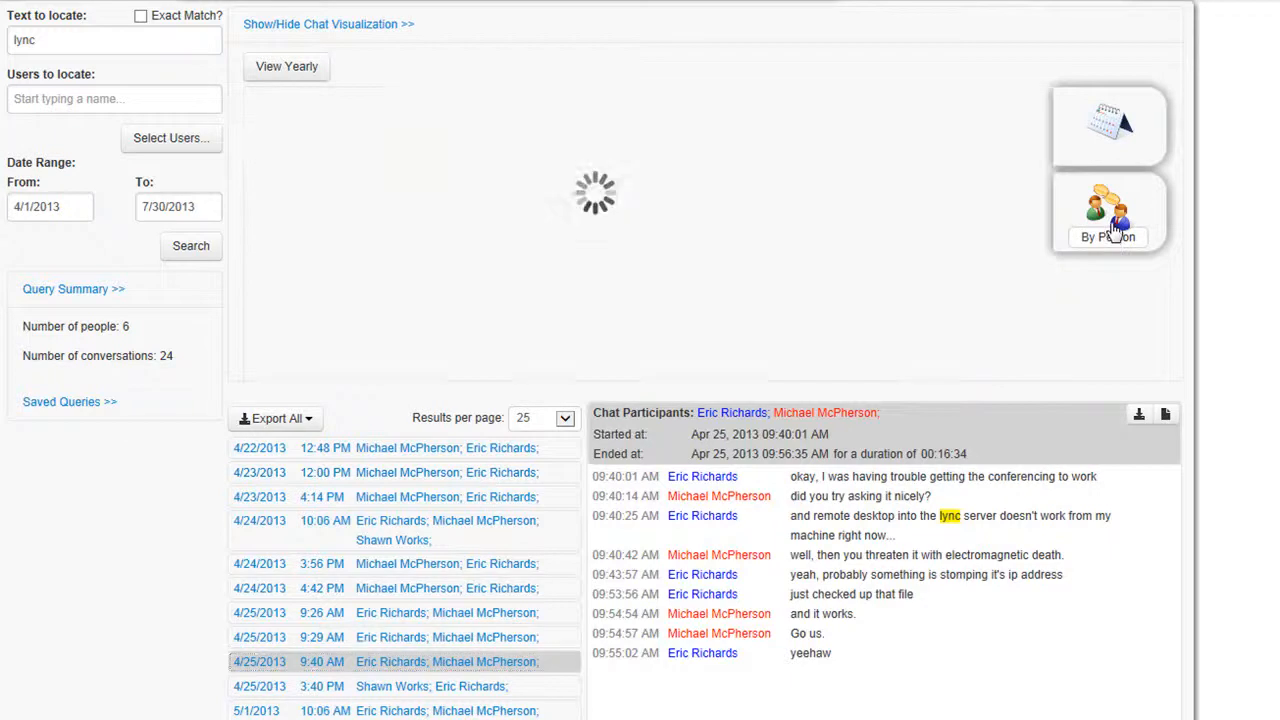
pyautogui.click(1108, 210)
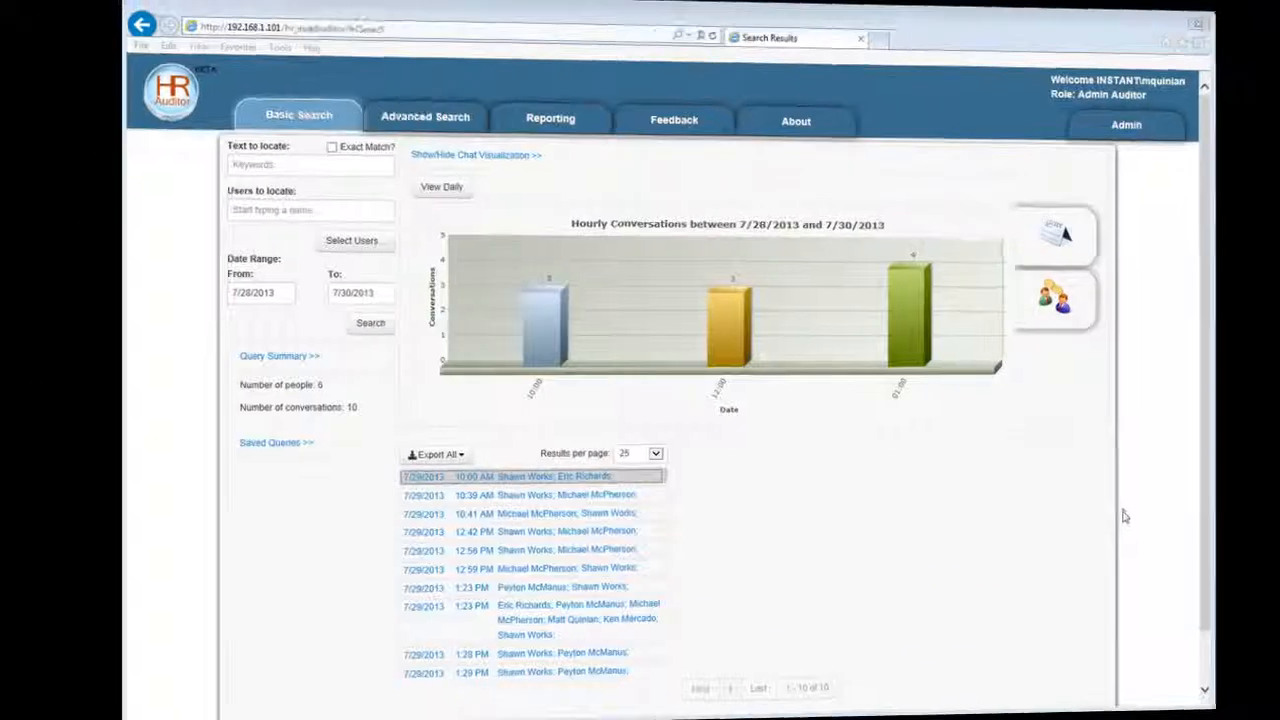
pyautogui.click(508, 476)
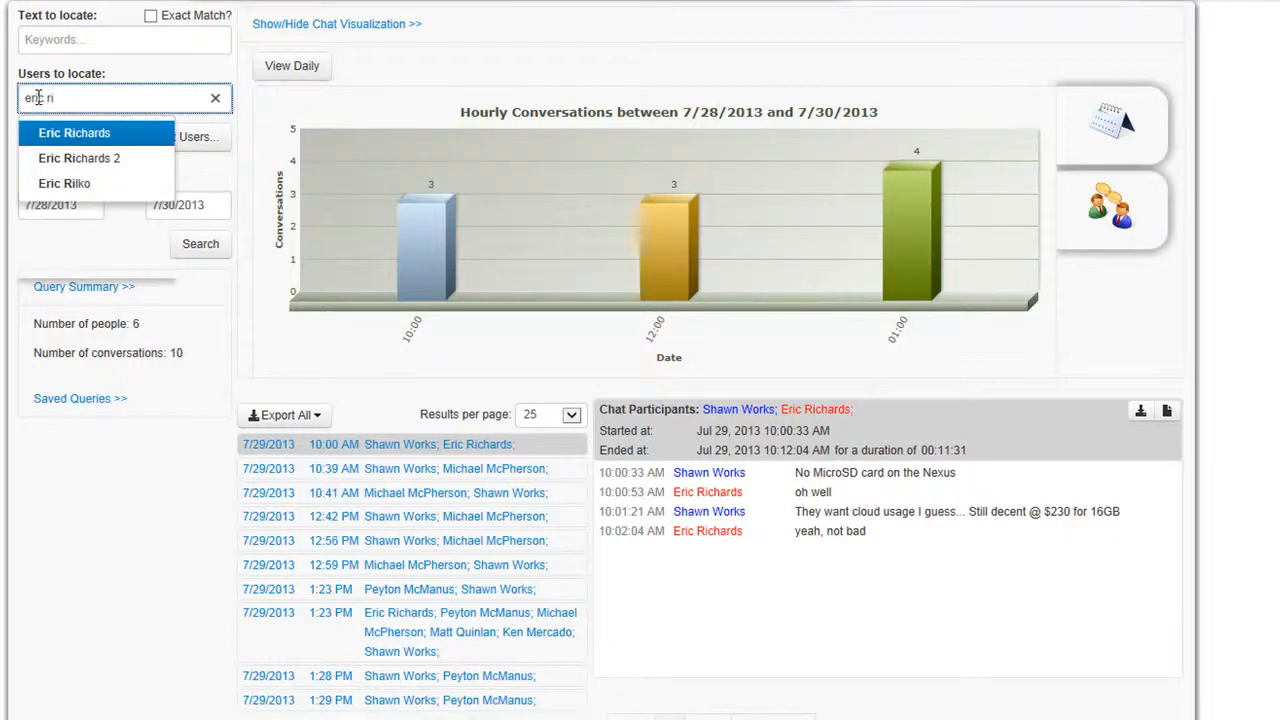
pyautogui.click(74, 132)
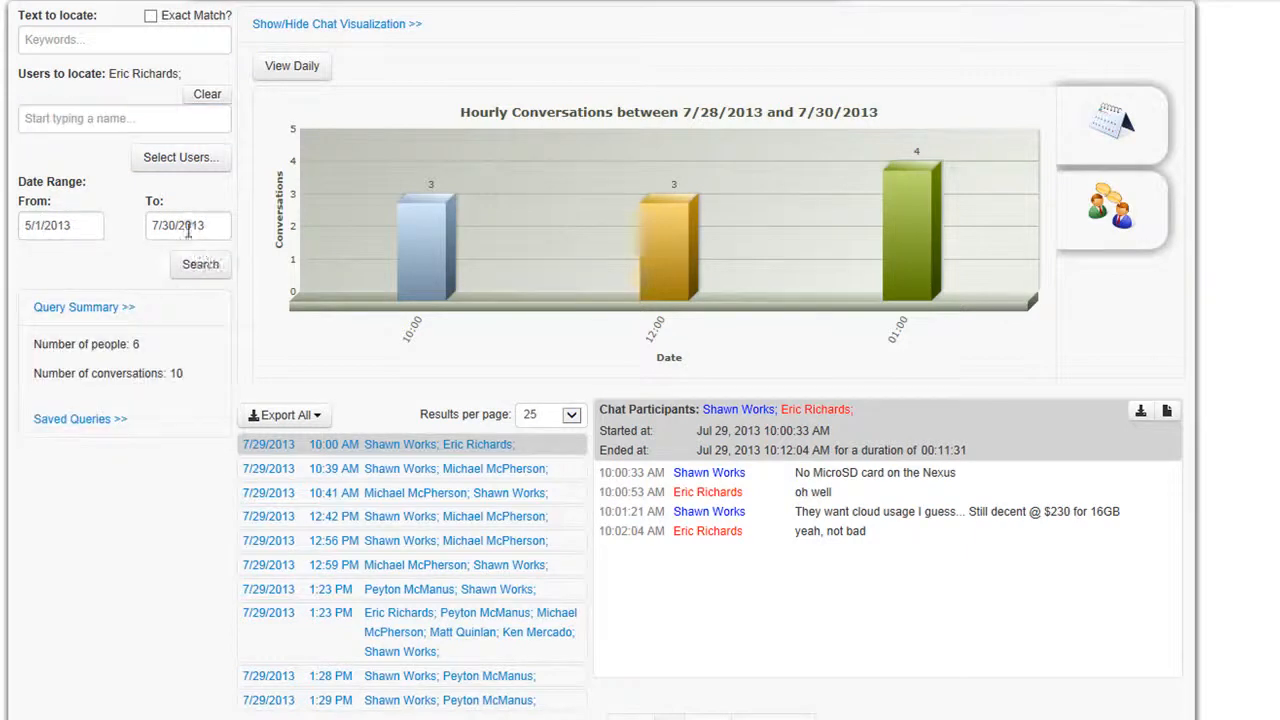
pyautogui.click(188, 224)
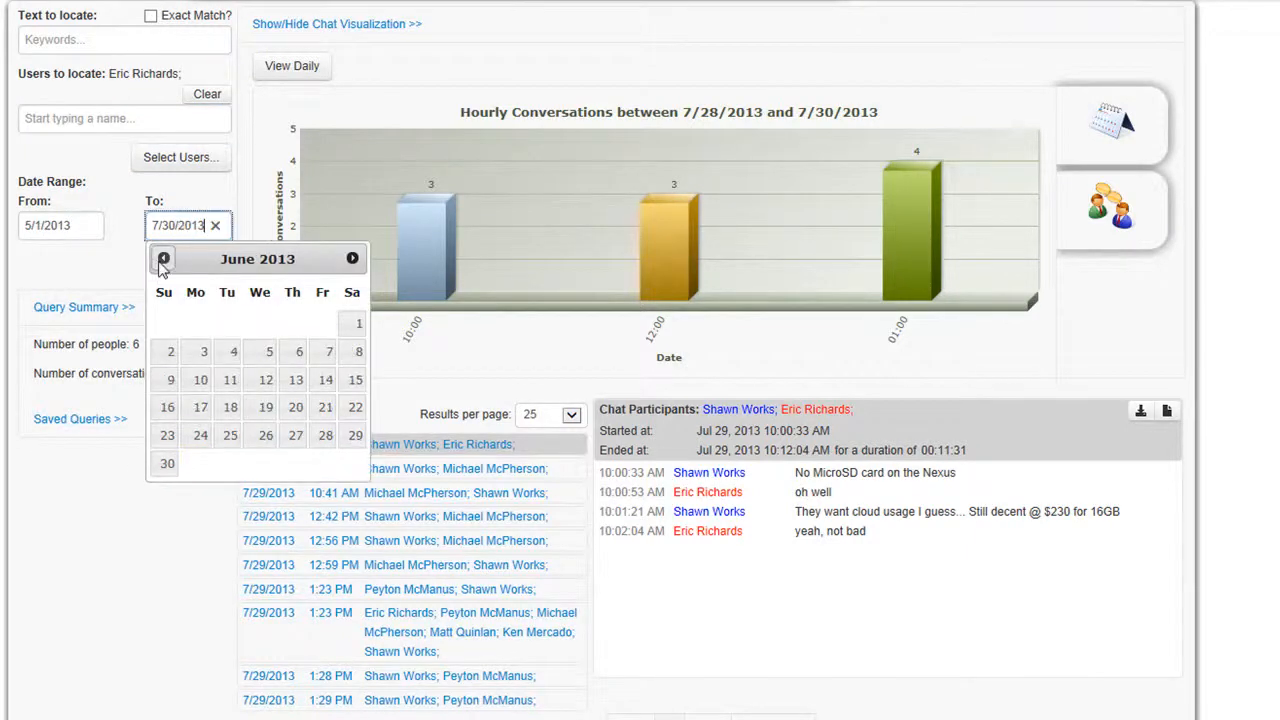
pyautogui.click(164, 258)
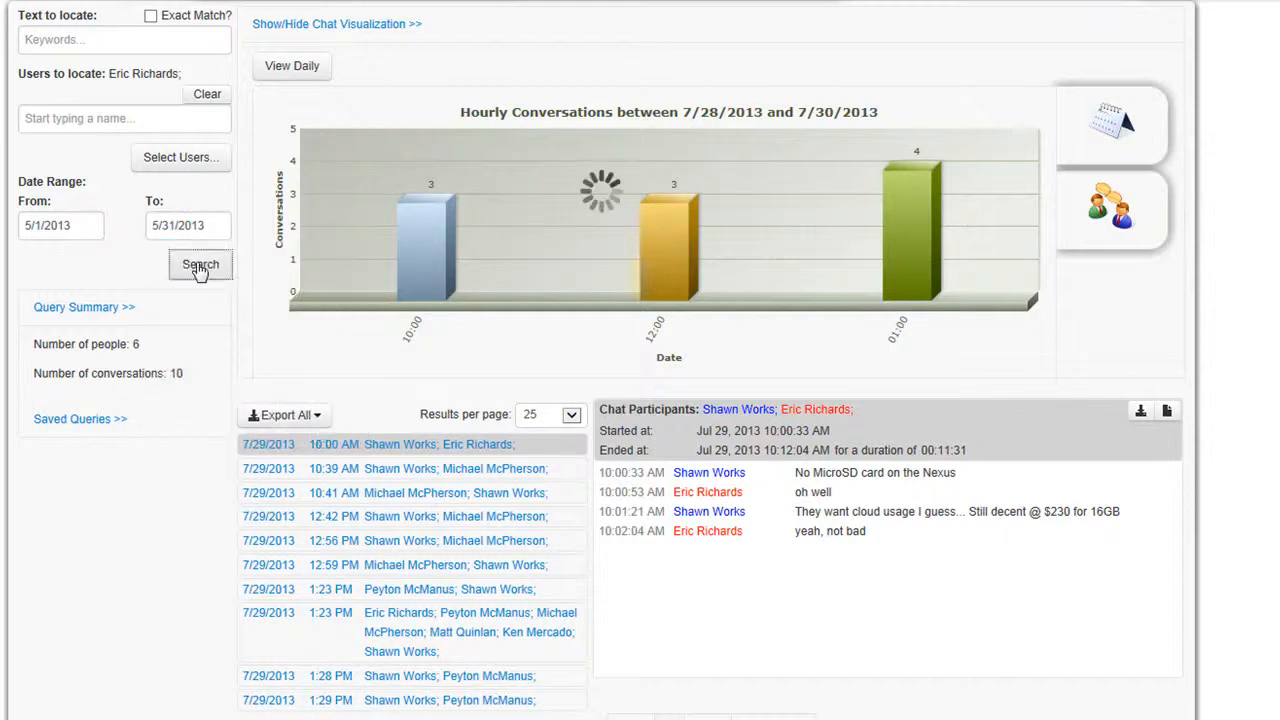
pyautogui.click(200, 264)
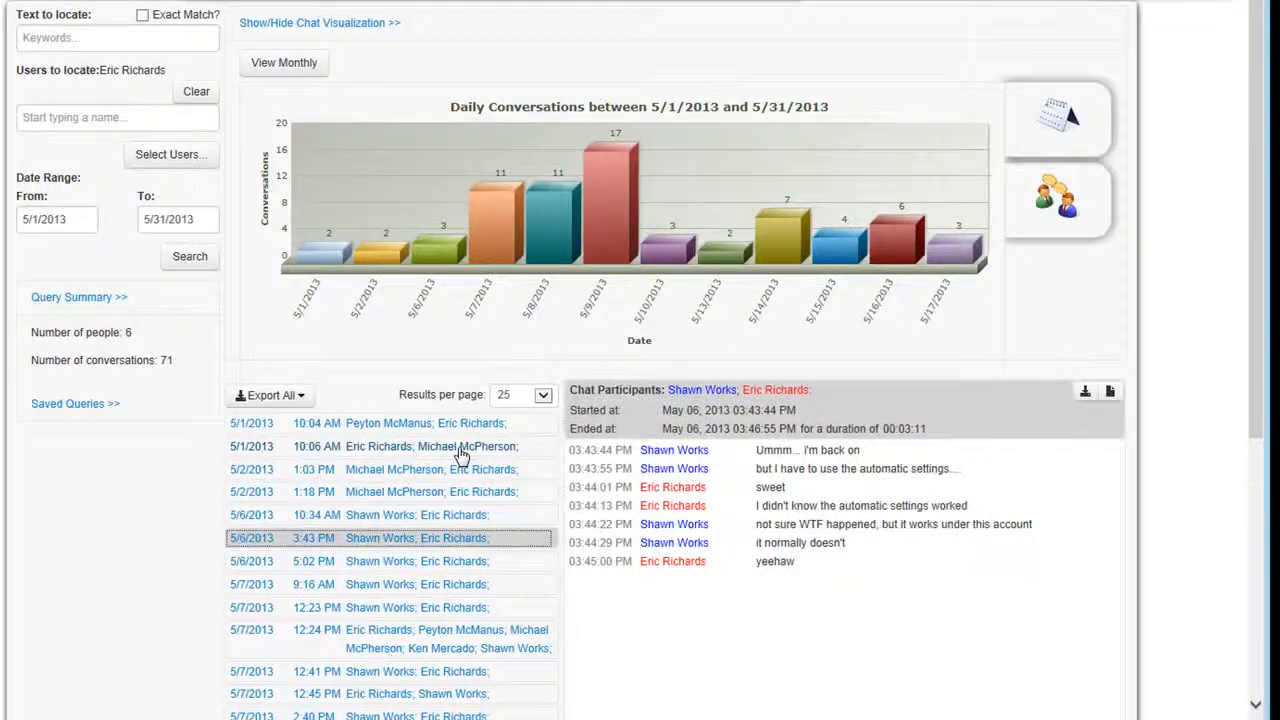
pyautogui.moveTo(1056, 196)
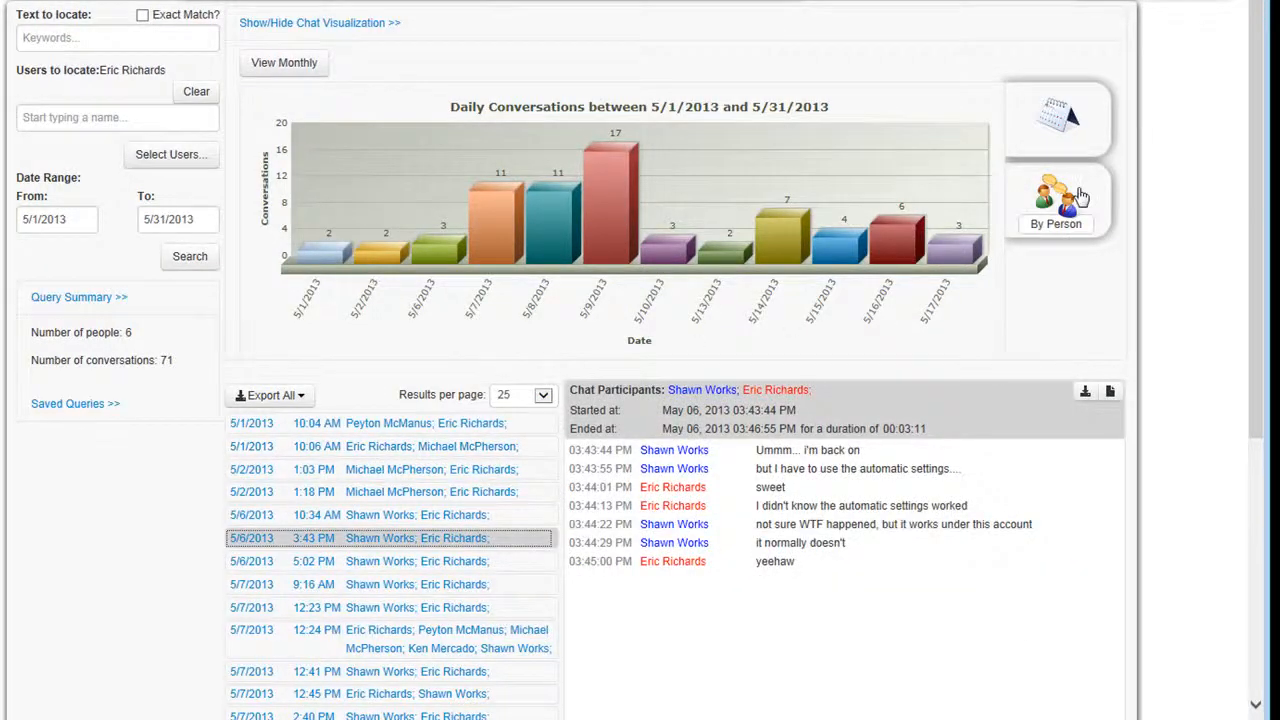
pyautogui.click(1056, 200)
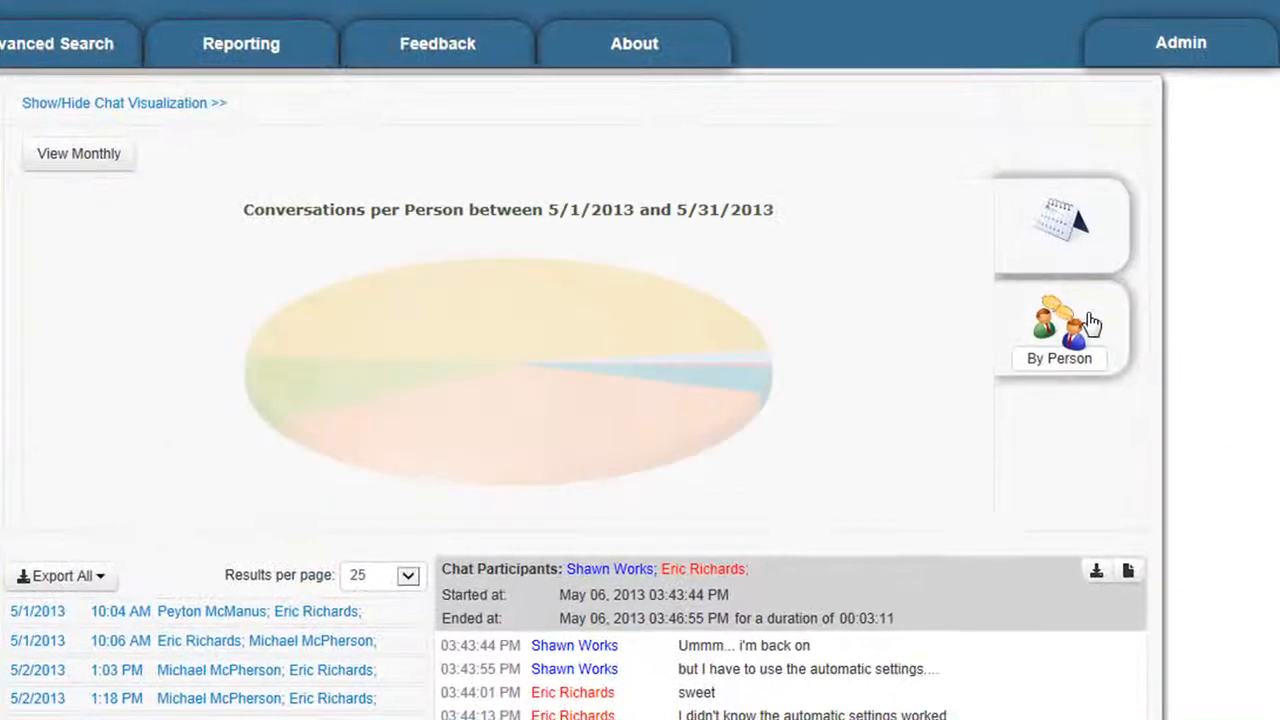
pyautogui.click(1058, 324)
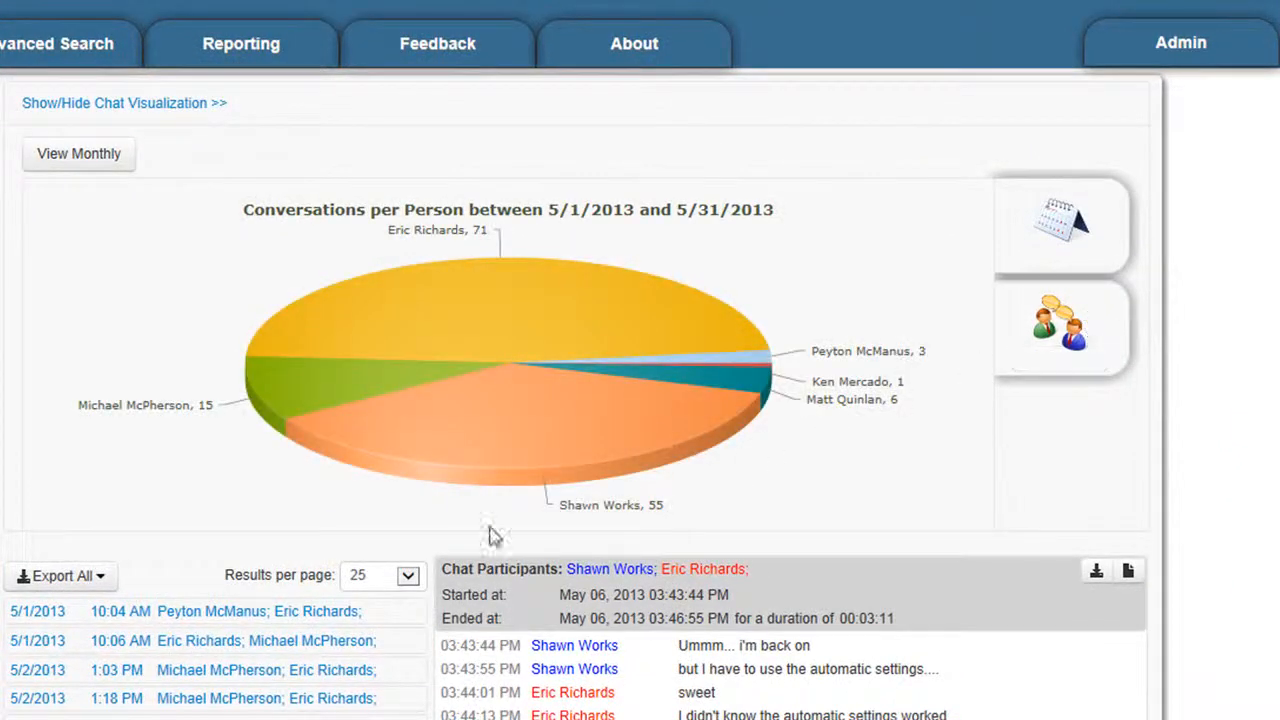
pyautogui.click(60, 576)
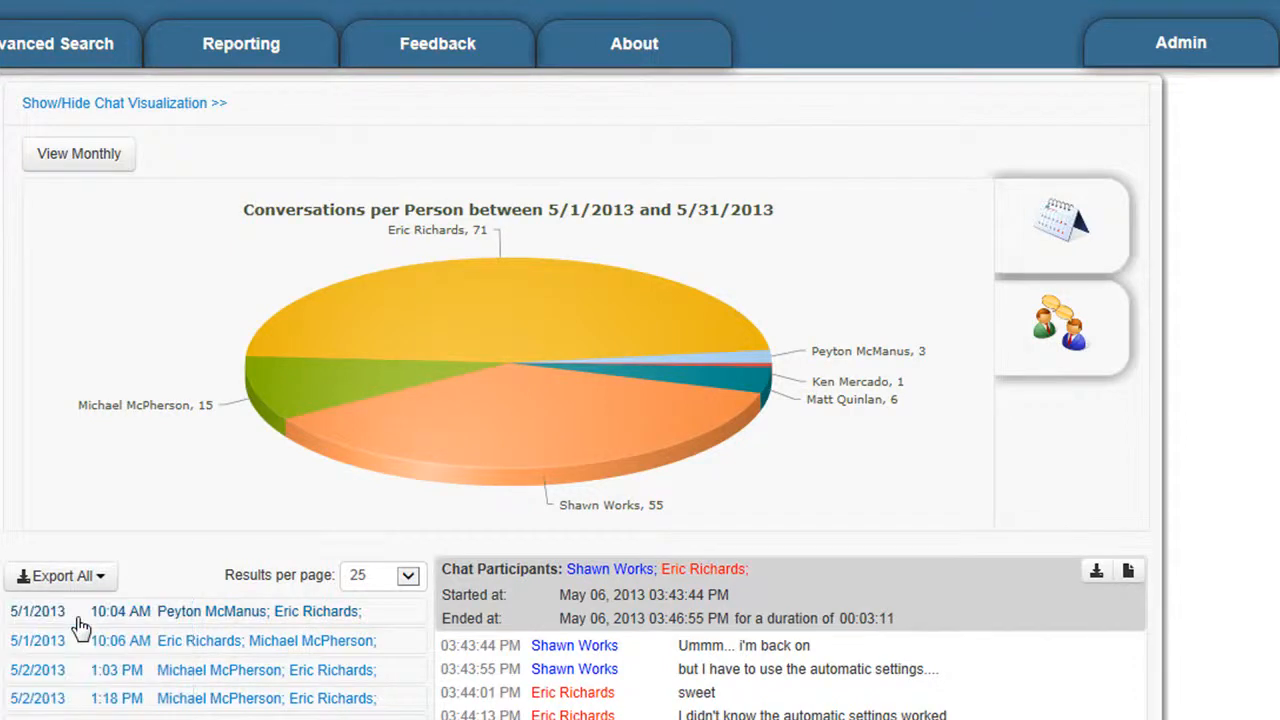
# - Export all 71 May sessions as a PDF report and open the download
pyautogui.click(54, 576)
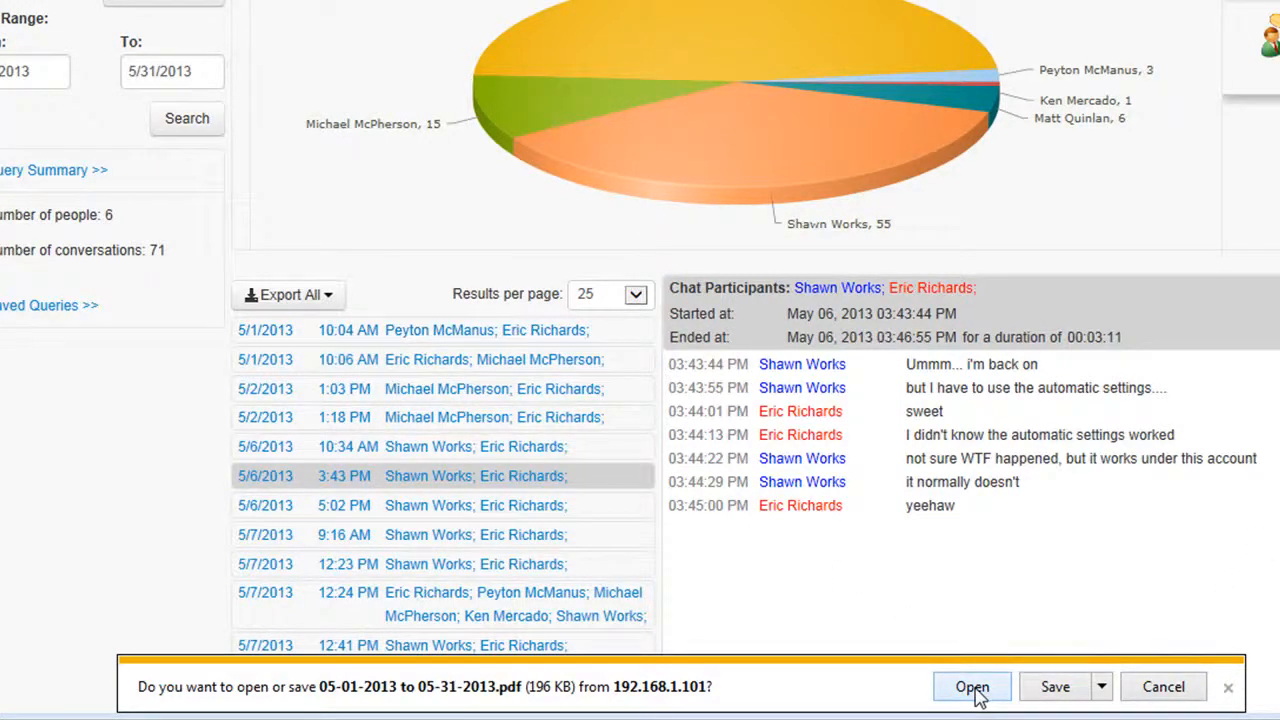
pyautogui.click(972, 686)
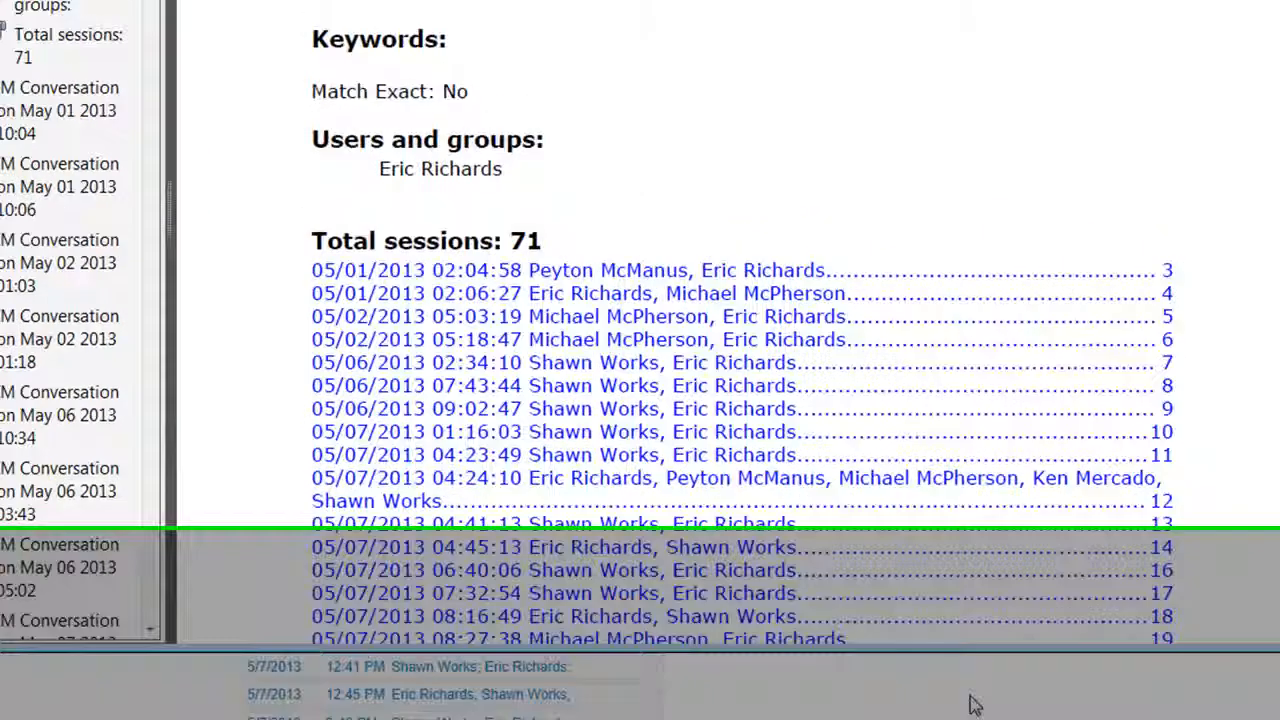